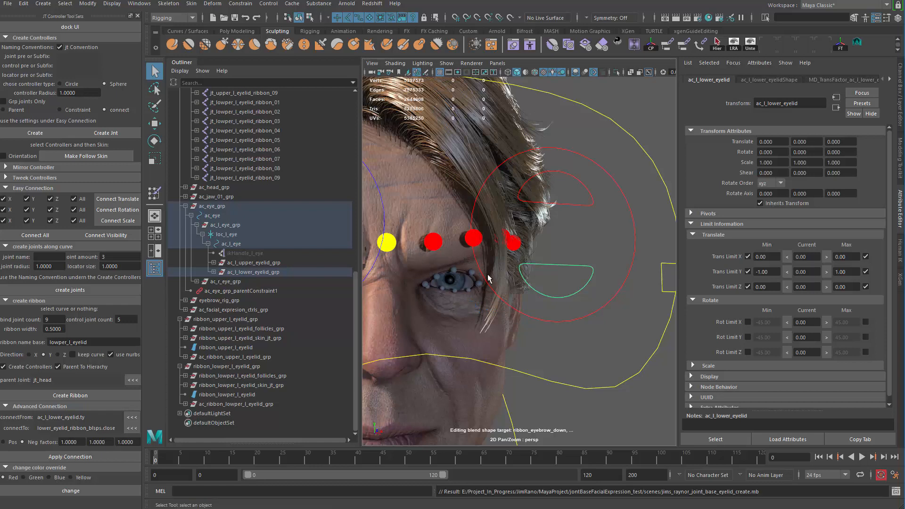
pyautogui.moveTo(480, 288)
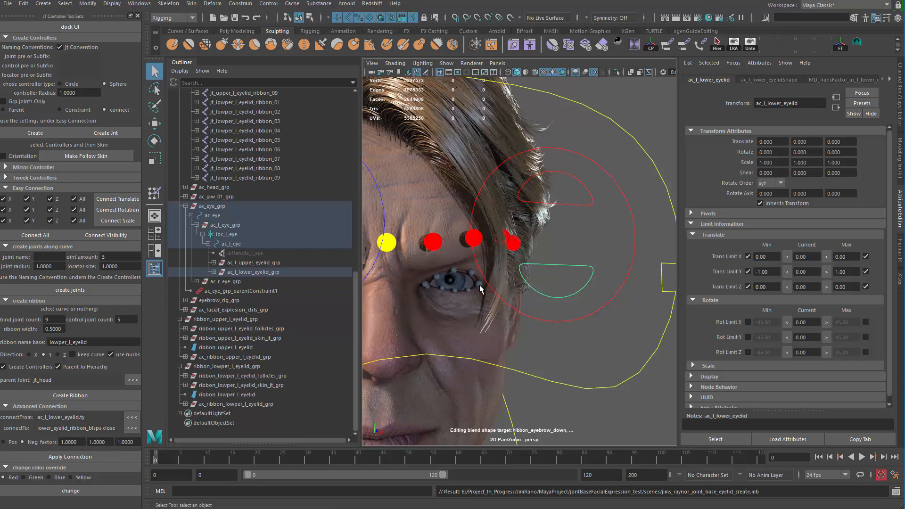
# - Select ac_l_eye and move it down (Translate Y about -6.7) so the left eye looks downward
pyautogui.click(231, 244)
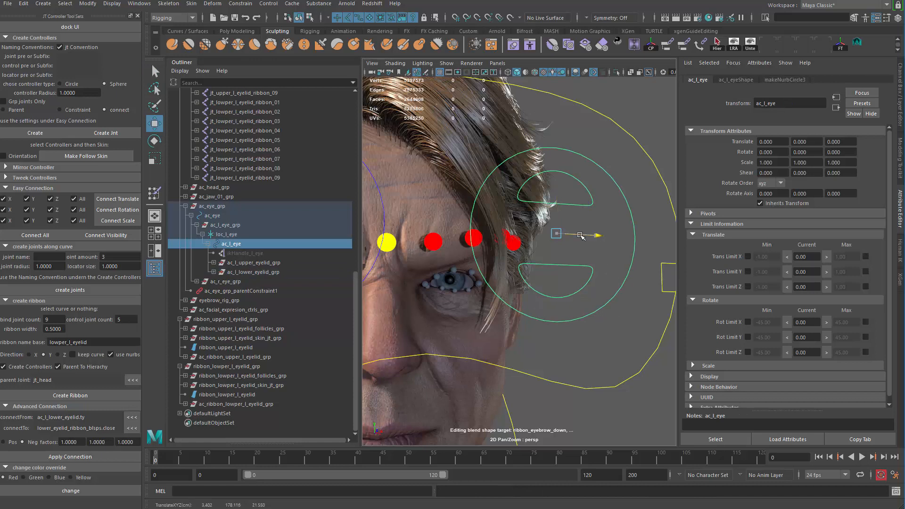
pyautogui.moveTo(580, 234); pyautogui.dragTo(554, 168)
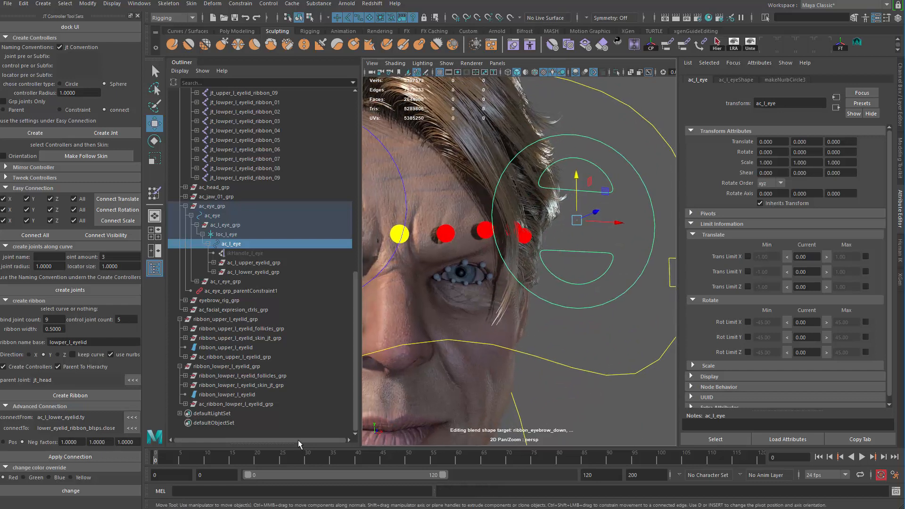
pyautogui.moveTo(299, 426)
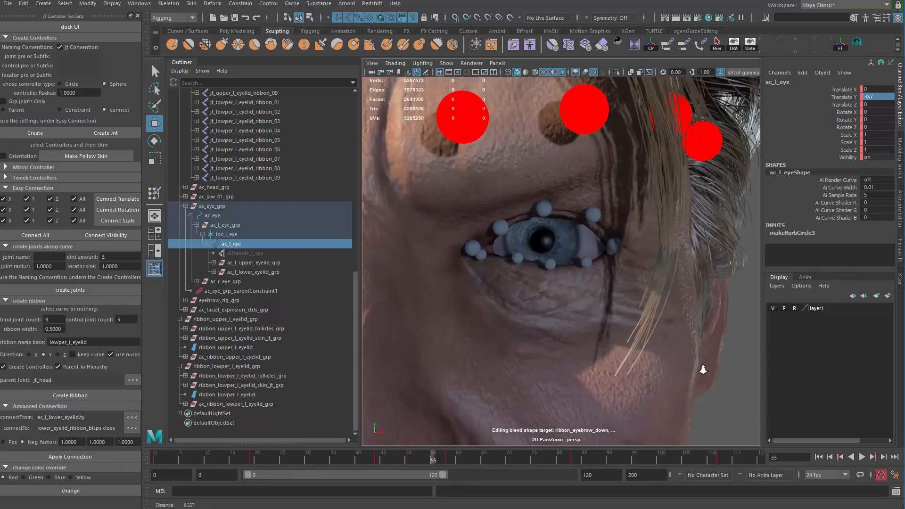
# - Select the head mesh to reach its raynor_facialExpression blend shape
pyautogui.click(864, 456)
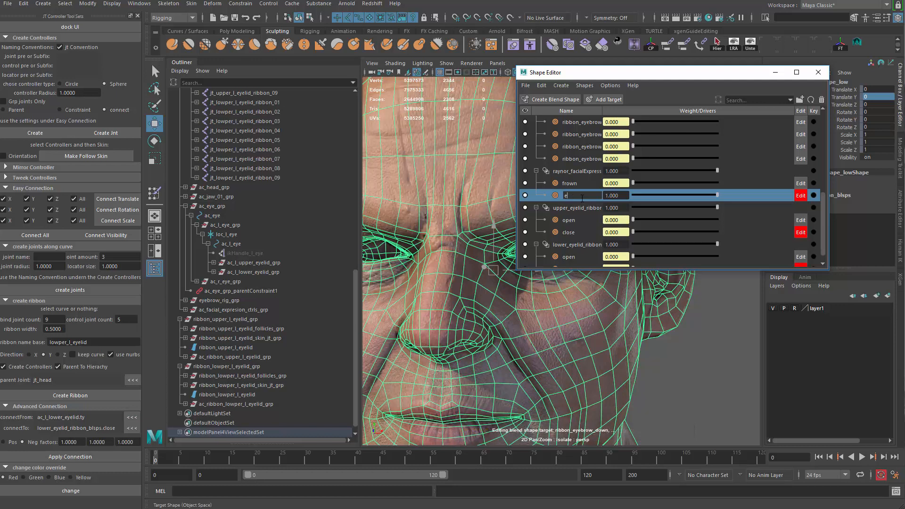
# - Name the new facial expression target eyeSocket_fix
pyautogui.write('eyeS')
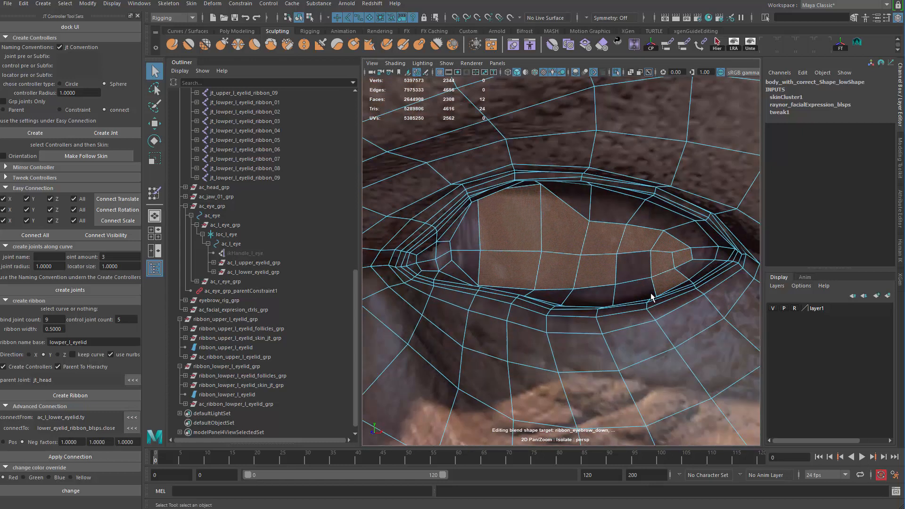
# - Reshape the eye socket vertices for eyeSocket_fix and return to the full textured face
pyautogui.click(462, 266)
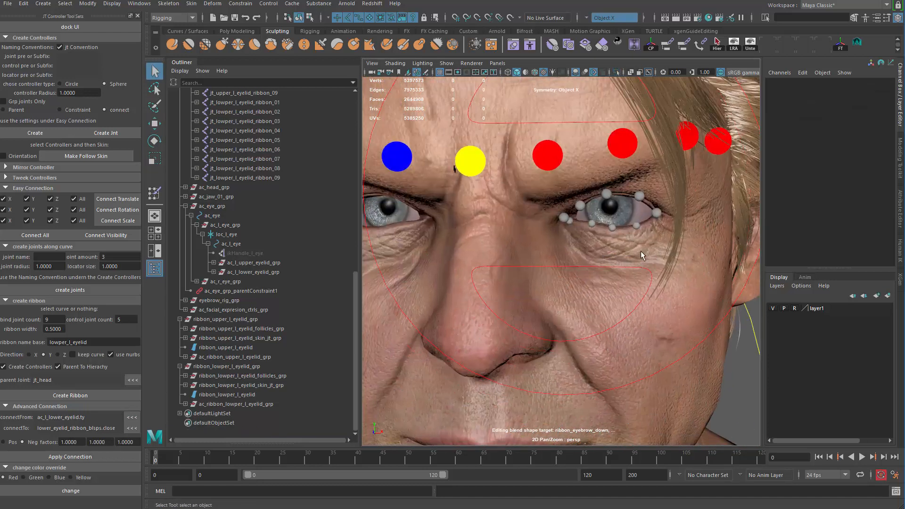
pyautogui.click(861, 456)
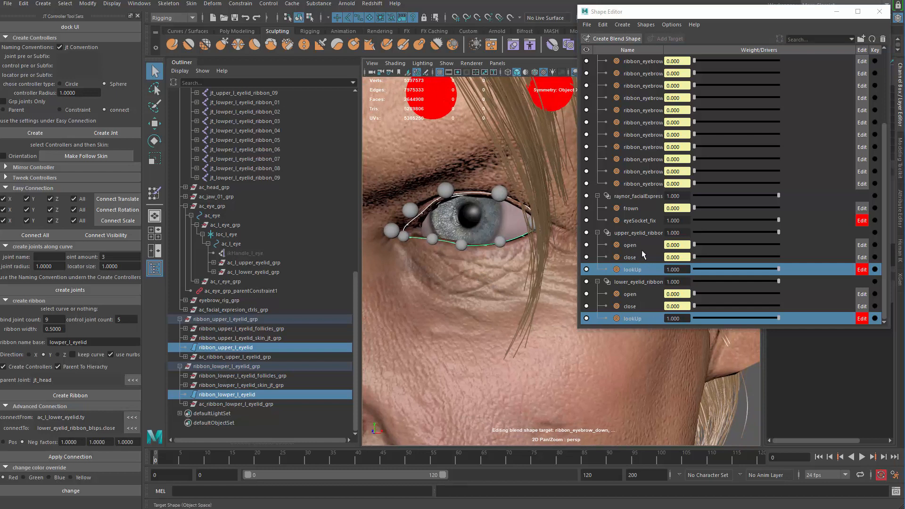
pyautogui.moveTo(634, 291)
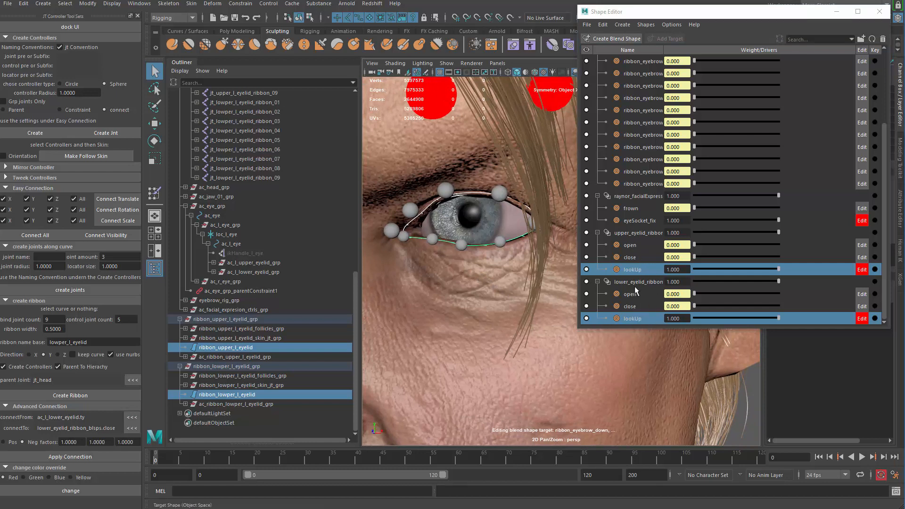
pyautogui.moveTo(649, 305)
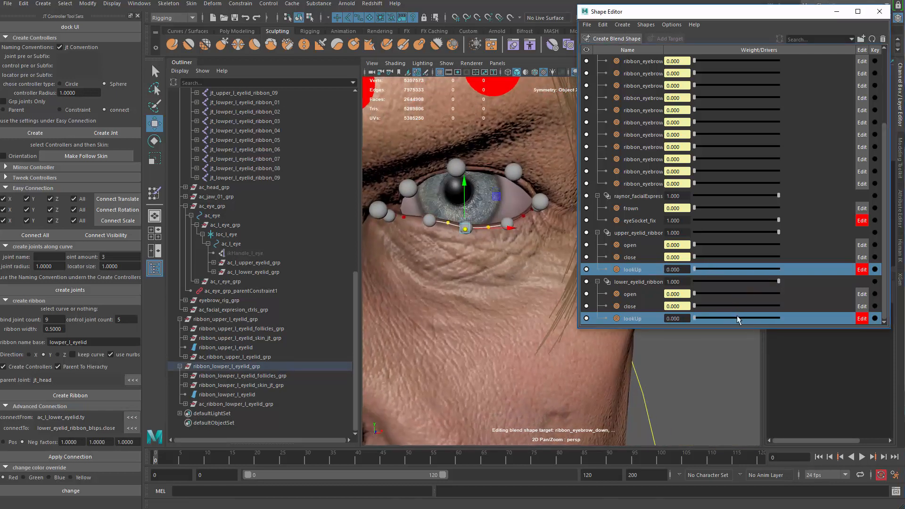
pyautogui.moveTo(714, 305)
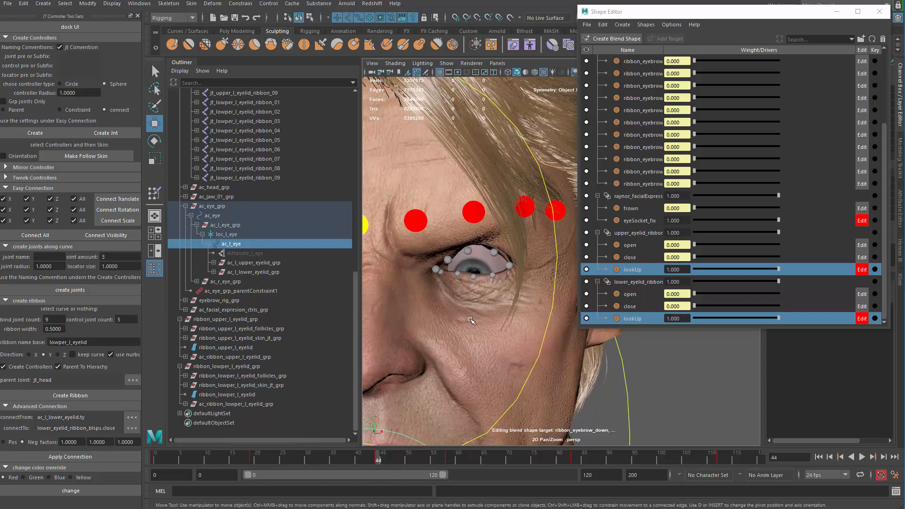
# - Add a target to the upper eyelid ribbon blend shape and name it lookDown
pyautogui.click(639, 232)
pyautogui.write('look')
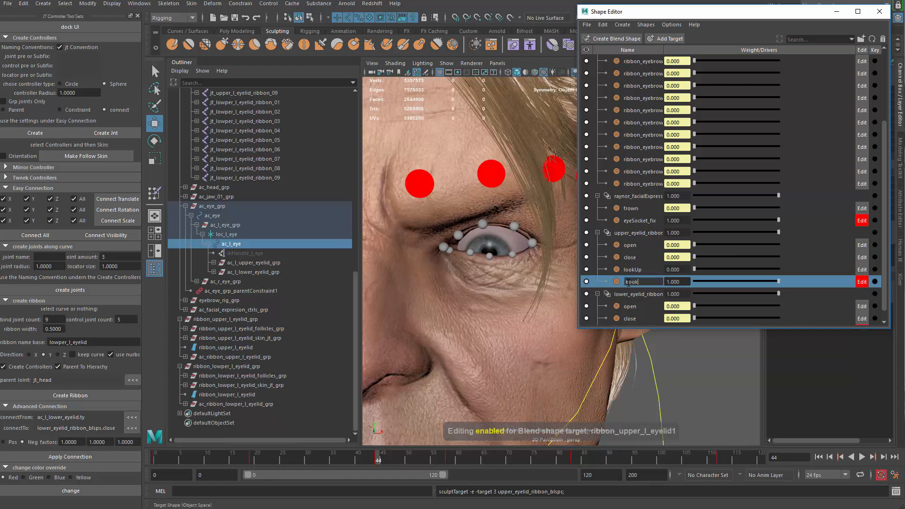
pyautogui.write('Down')
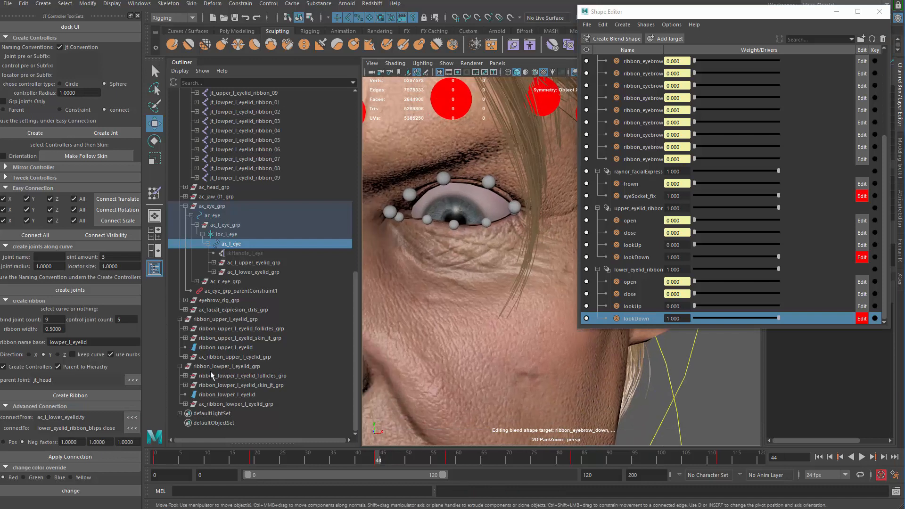
# - Pull the upper and lower eyelid ribbon controls down to match the downward-looking eye
pyautogui.click(232, 347)
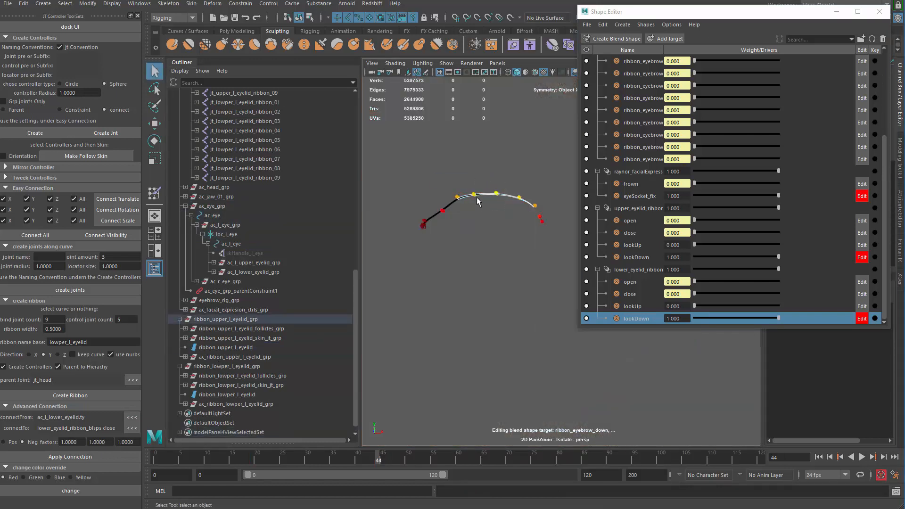
pyautogui.moveTo(456, 196); pyautogui.dragTo(444, 211)
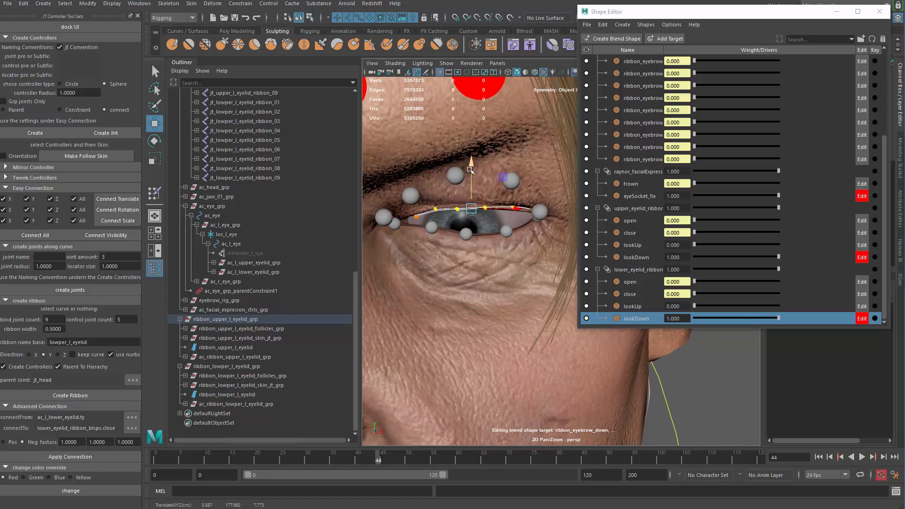
pyautogui.click(228, 394)
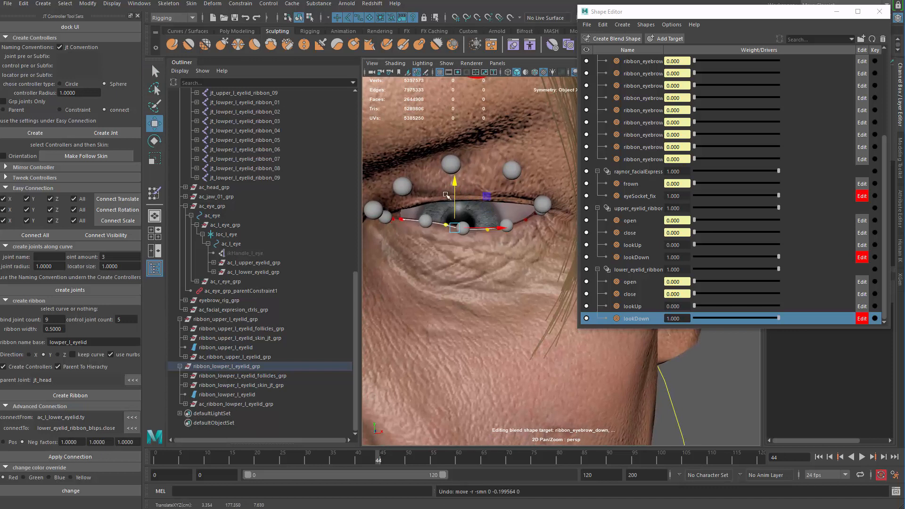
pyautogui.moveTo(456, 199); pyautogui.dragTo(463, 196)
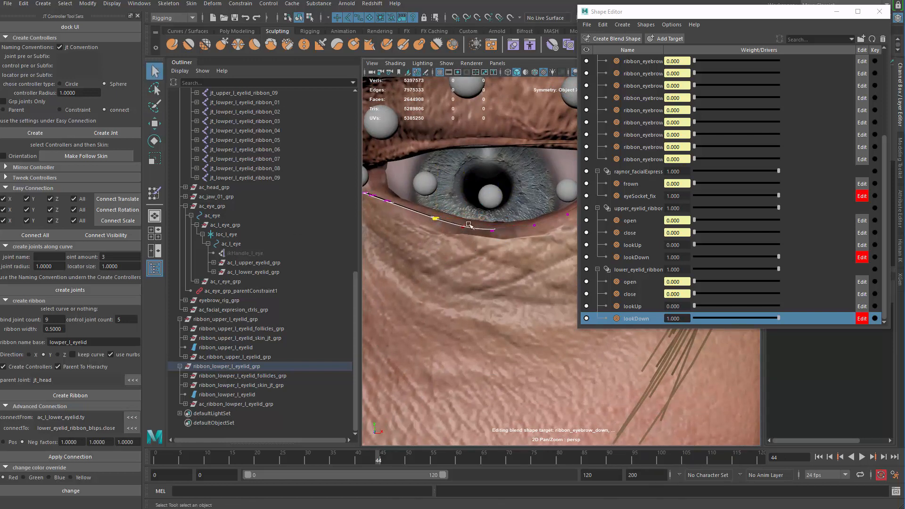
pyautogui.click(153, 122)
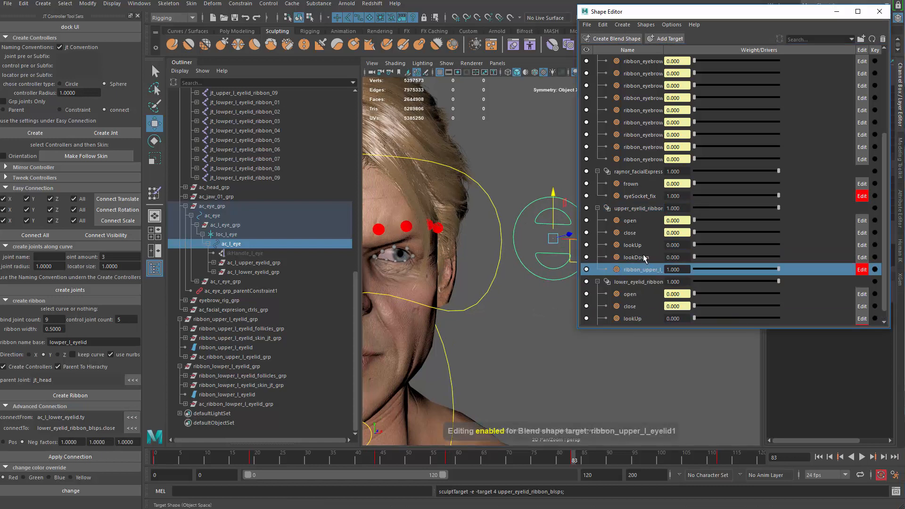
# - Rename the new upper eyelid target lookOut and start the matching target on the lower ribbon
pyautogui.doubleClick(641, 269)
pyautogui.write('lookOut')
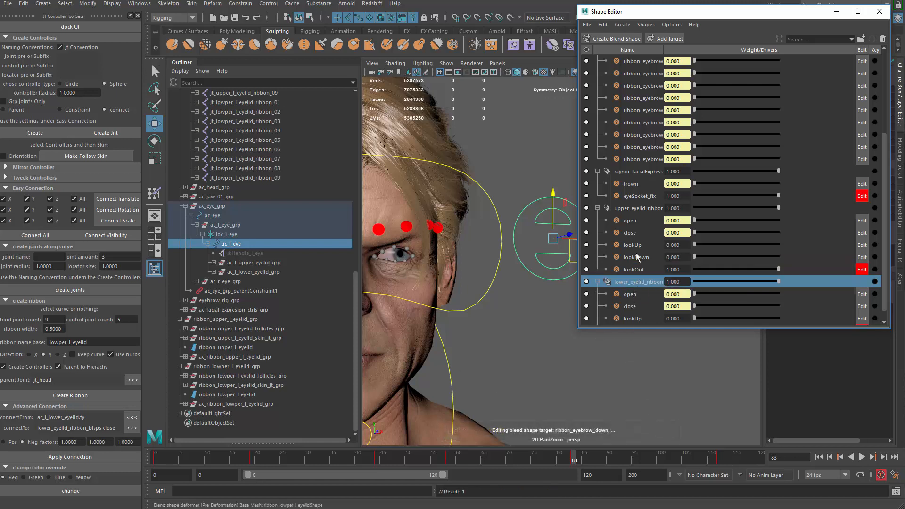
pyautogui.click(641, 317)
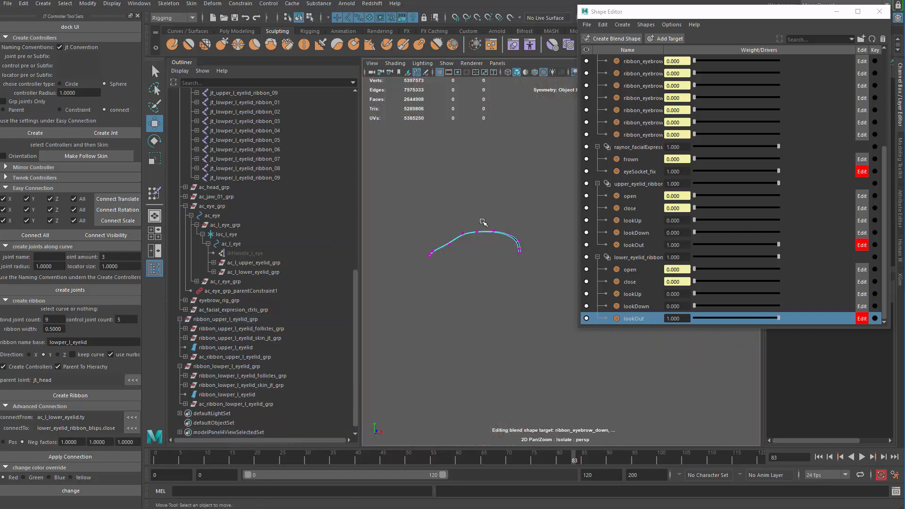
pyautogui.click(241, 319)
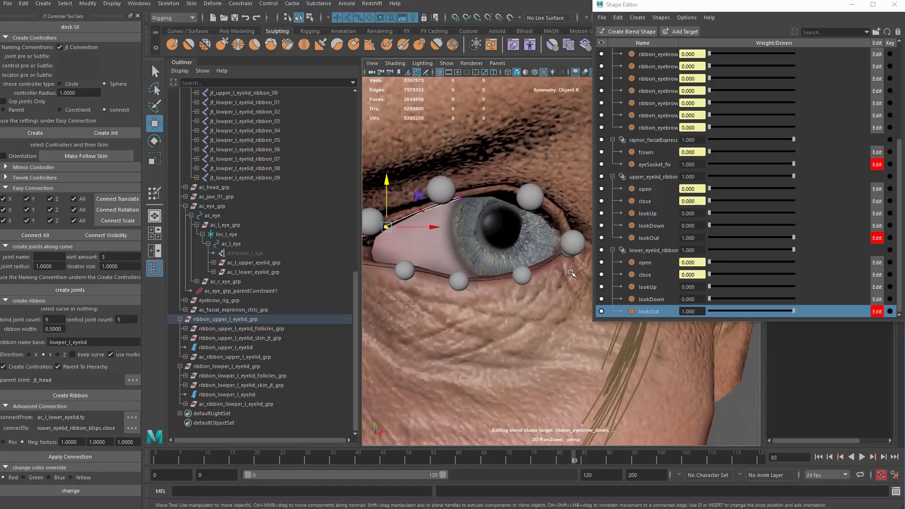
# - Move the lower lid ribbon controls outward to shape and preview the lookOut pose
pyautogui.moveTo(710, 238); pyautogui.dragTo(745, 238)
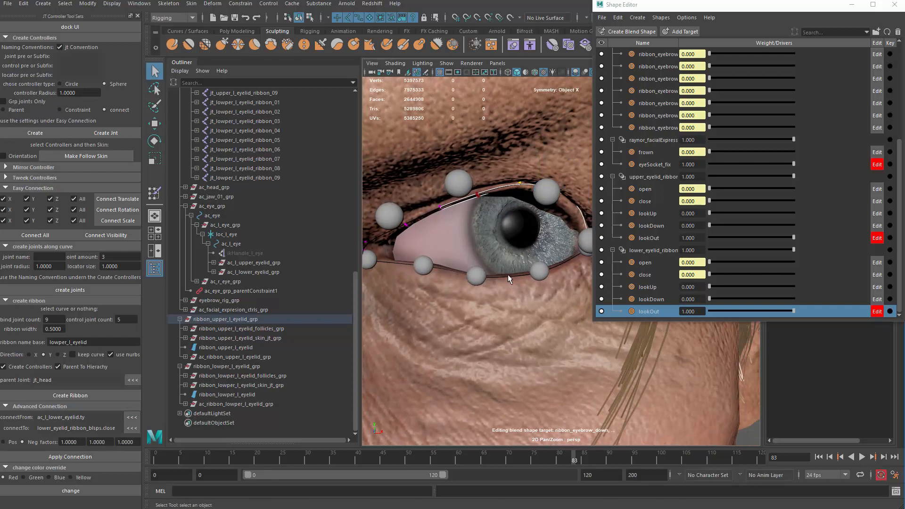
pyautogui.click(226, 394)
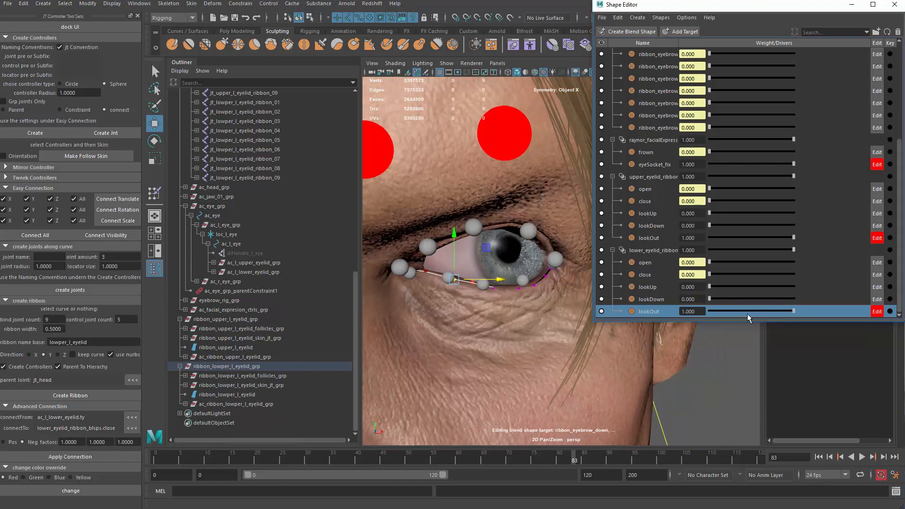
pyautogui.moveTo(794, 311); pyautogui.dragTo(753, 311)
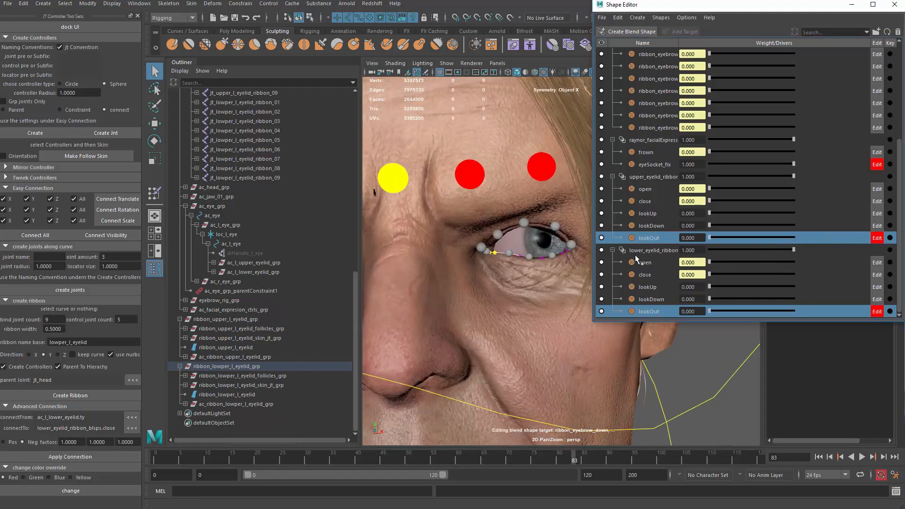
# - Add a lookIn target to the upper eyelid ribbon and move its control to follow the inward eye
pyautogui.click(876, 249)
pyautogui.write('lookIn')
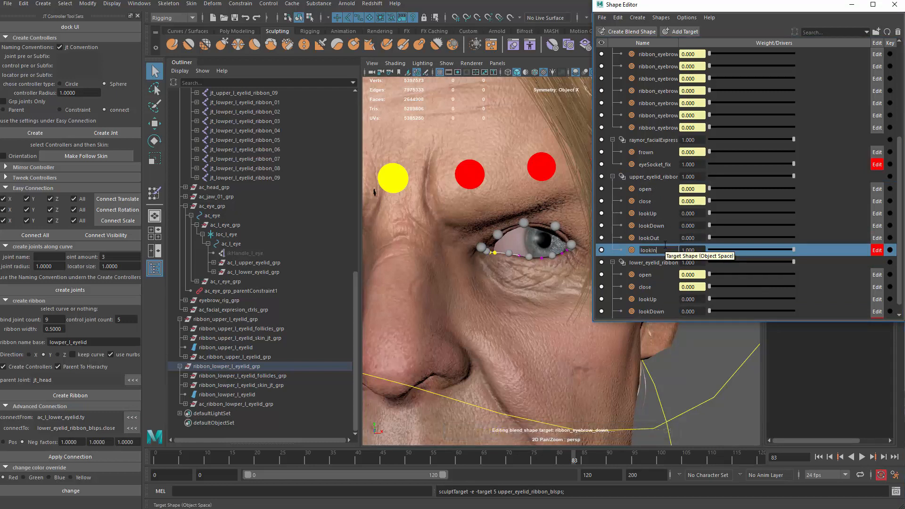
pyautogui.click(655, 262)
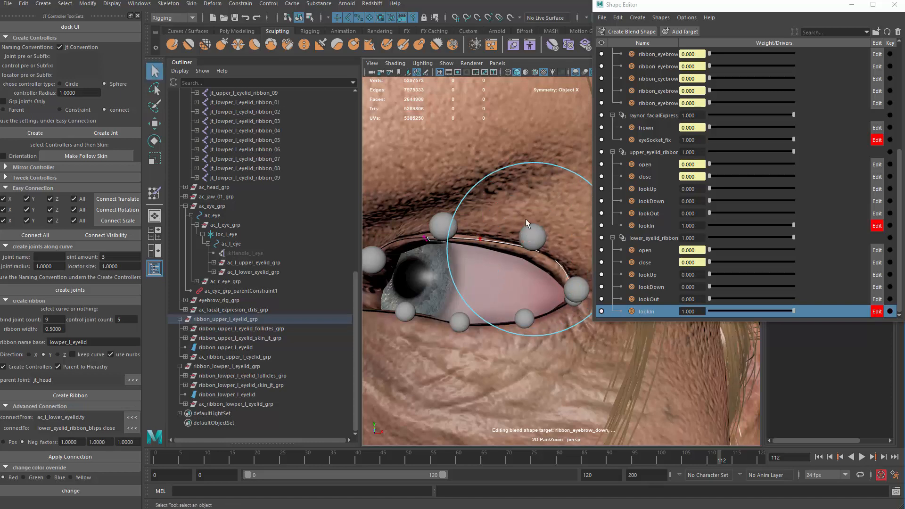
pyautogui.click(154, 124)
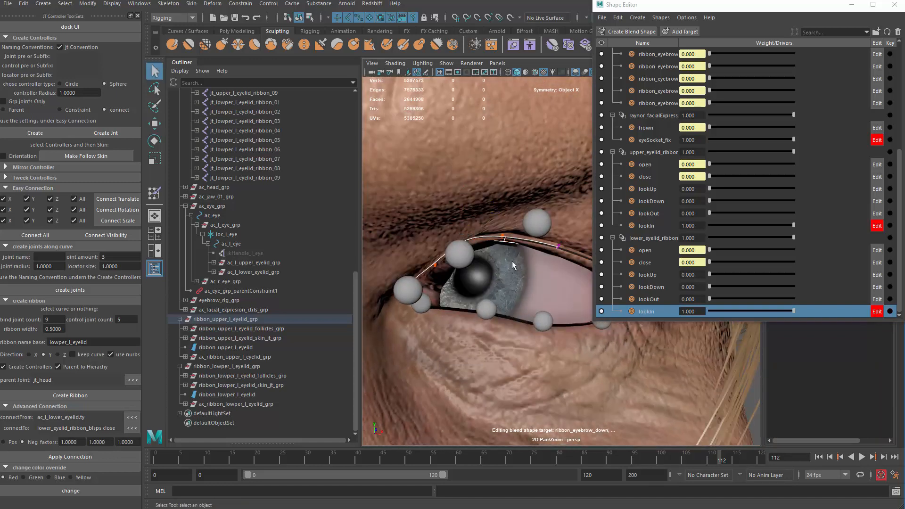
pyautogui.moveTo(514, 265); pyautogui.dragTo(454, 291)
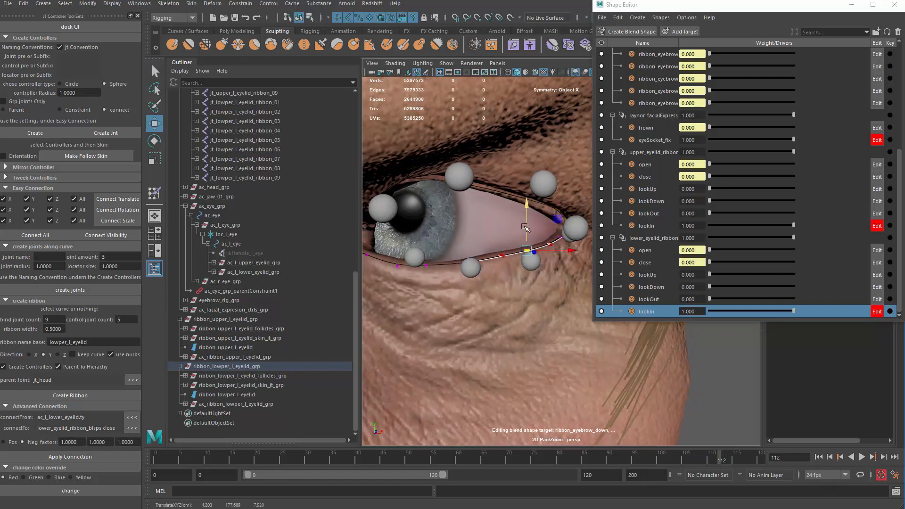
# - Shape the lower lid ribbon around the inward-looking eye and review the result
pyautogui.moveTo(526, 225); pyautogui.dragTo(503, 219)
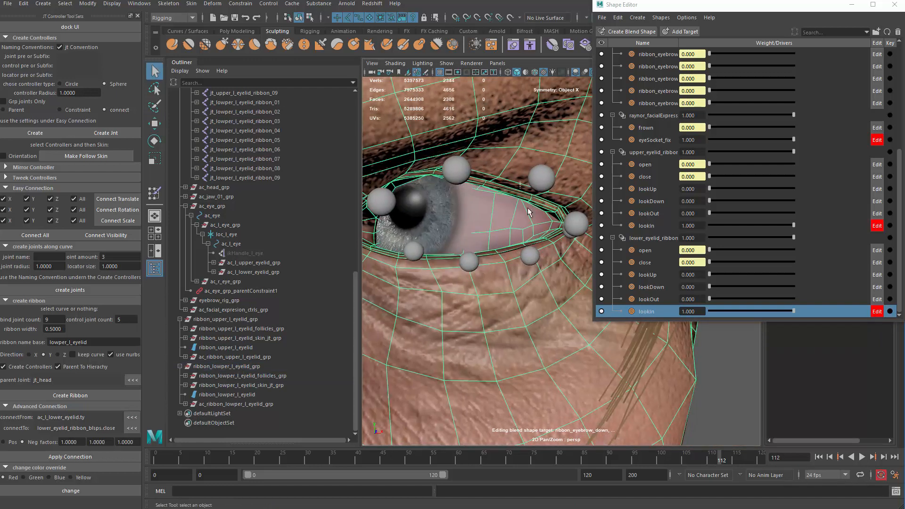
pyautogui.click(227, 347)
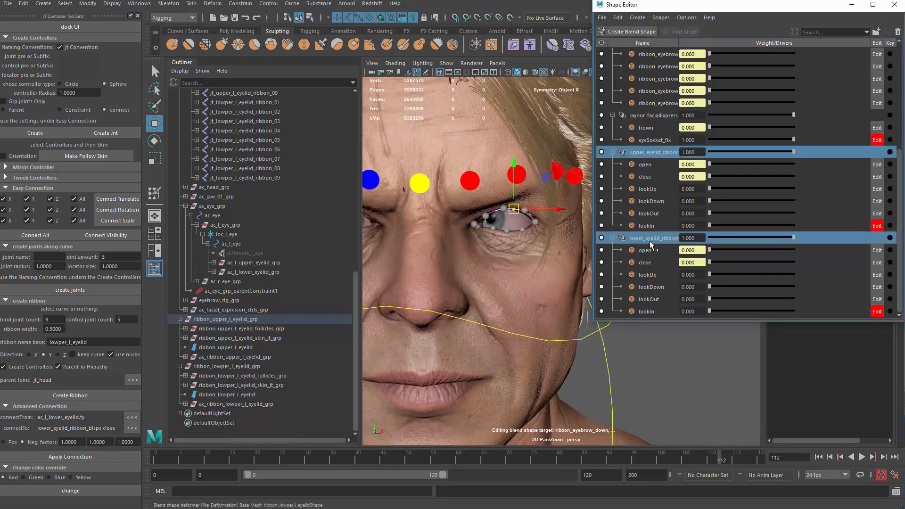
# - Select both eyelid blend shape nodes and load them as driven in the Set Driven Key window
pyautogui.rightClick(653, 237)
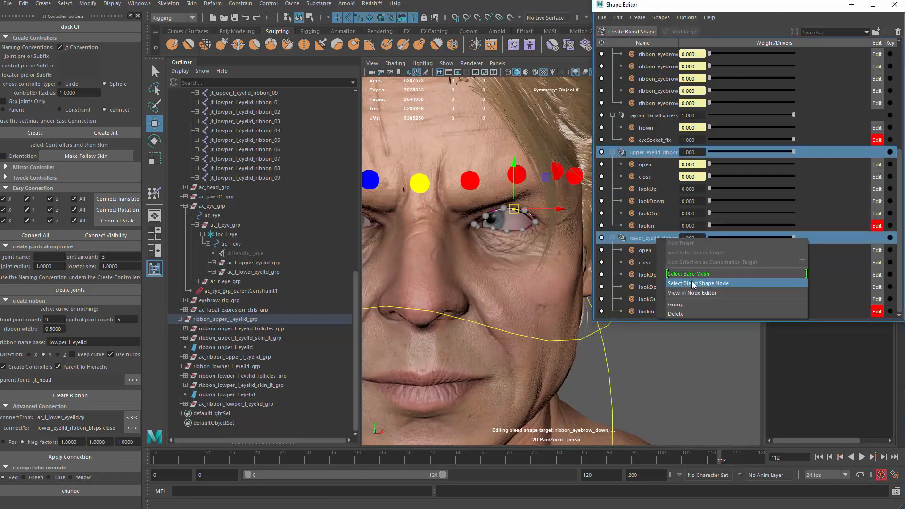
pyautogui.click(698, 283)
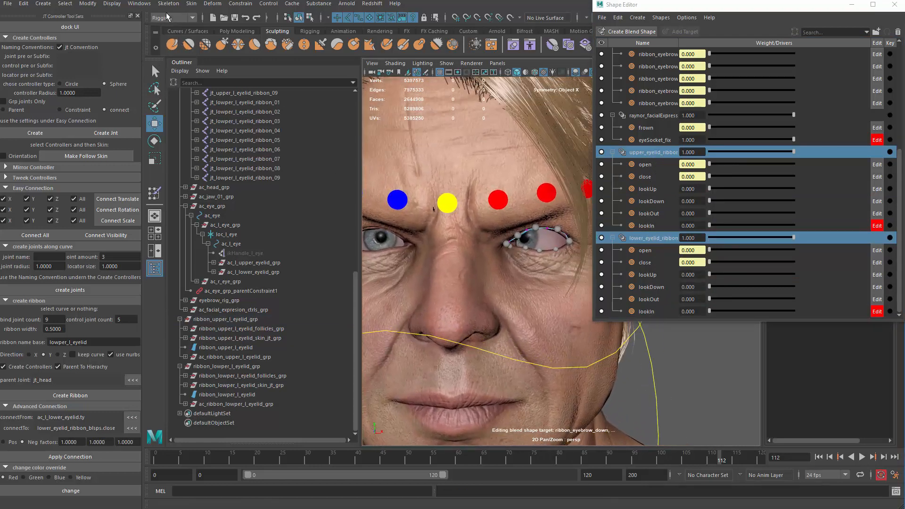
pyautogui.click(169, 18)
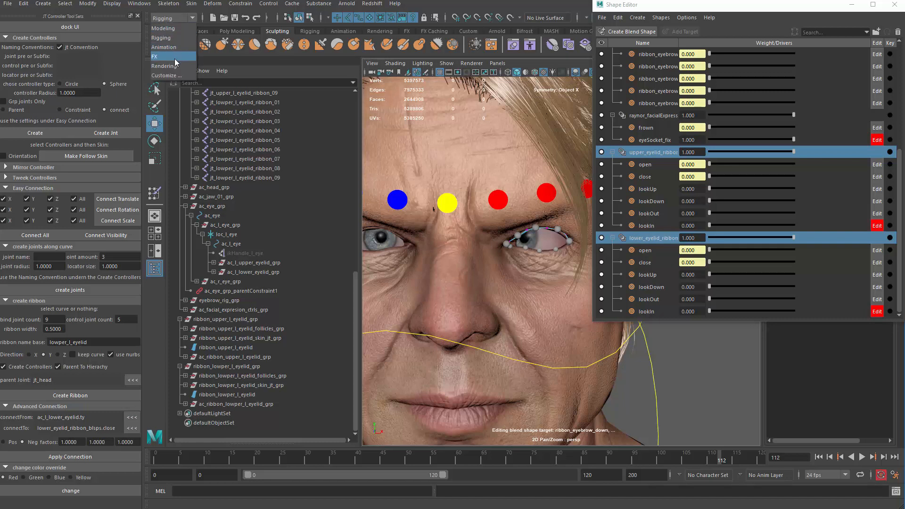
pyautogui.click(164, 47)
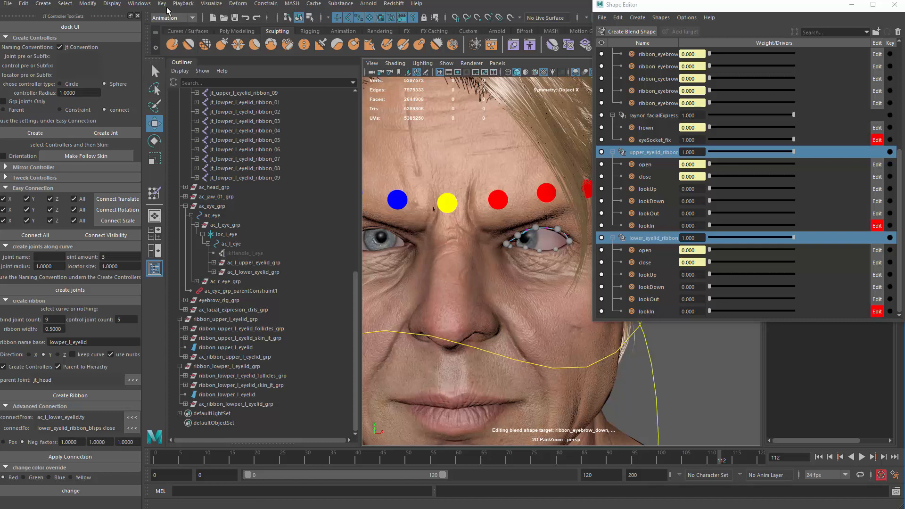
pyautogui.click(162, 3)
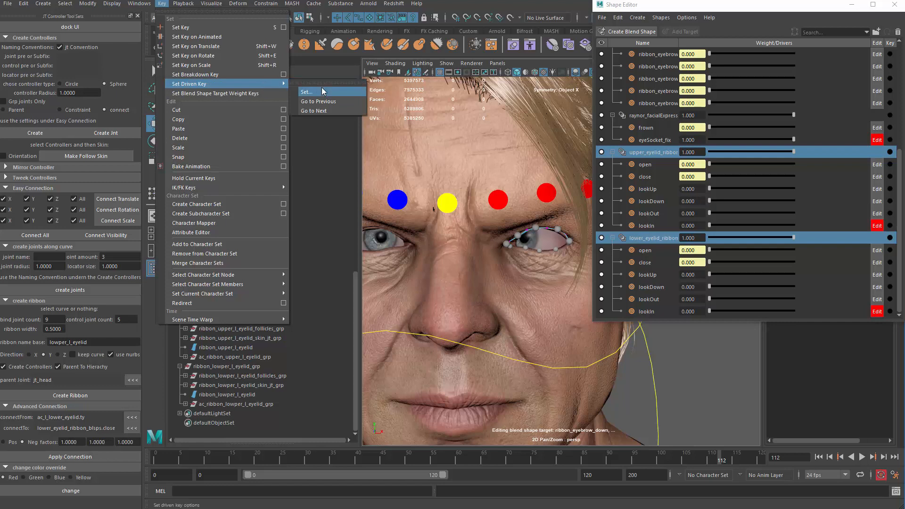
pyautogui.click(307, 92)
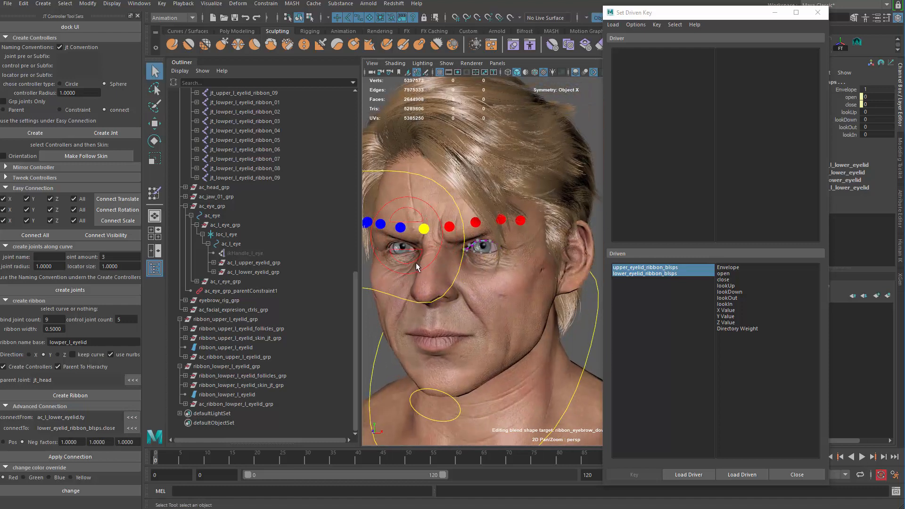
# - Show the eye joints through the head mesh and try the eye control's rotation as driver
pyautogui.click(230, 243)
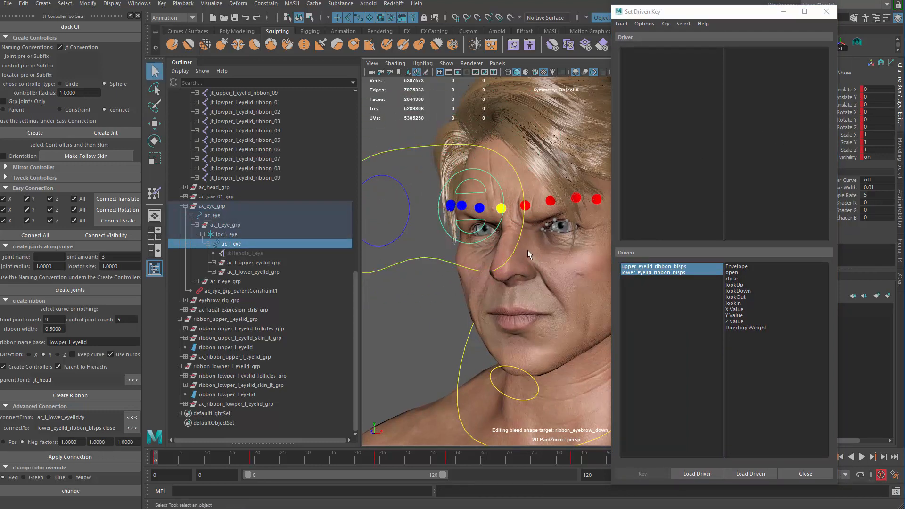
pyautogui.click(472, 64)
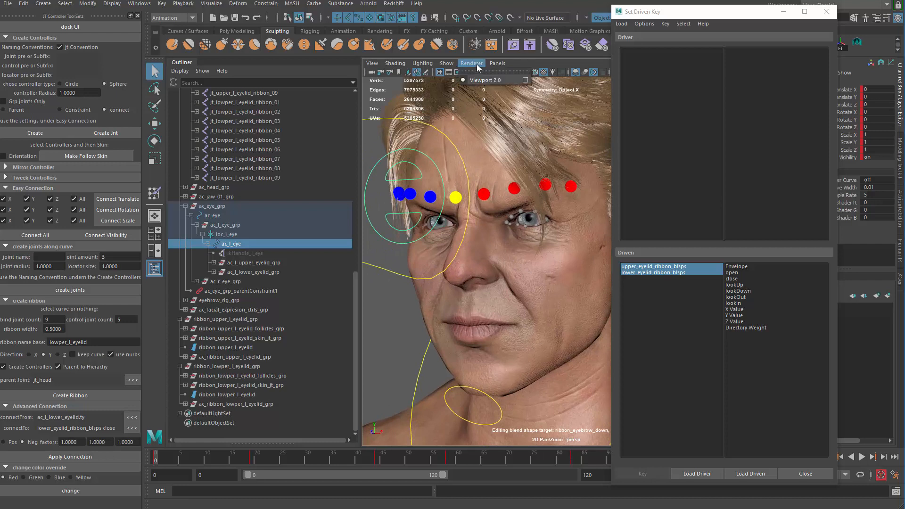
pyautogui.click(446, 63)
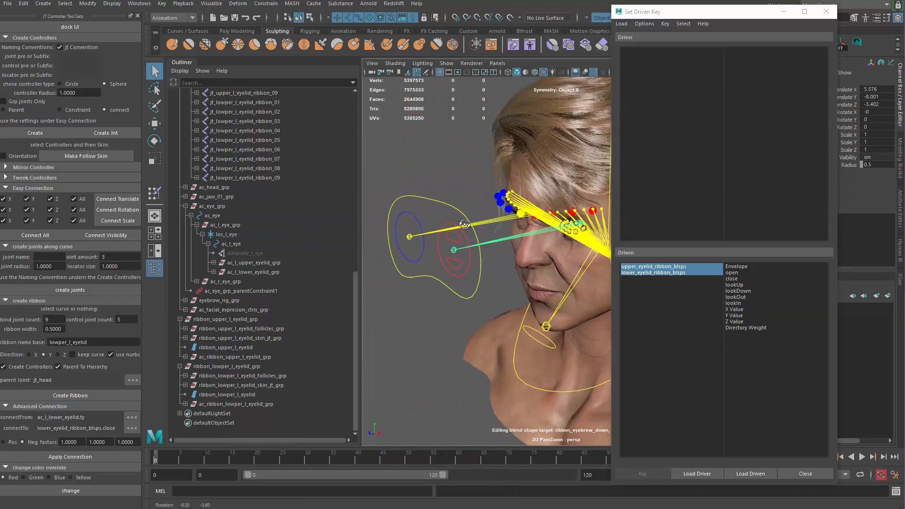
pyautogui.click(213, 215)
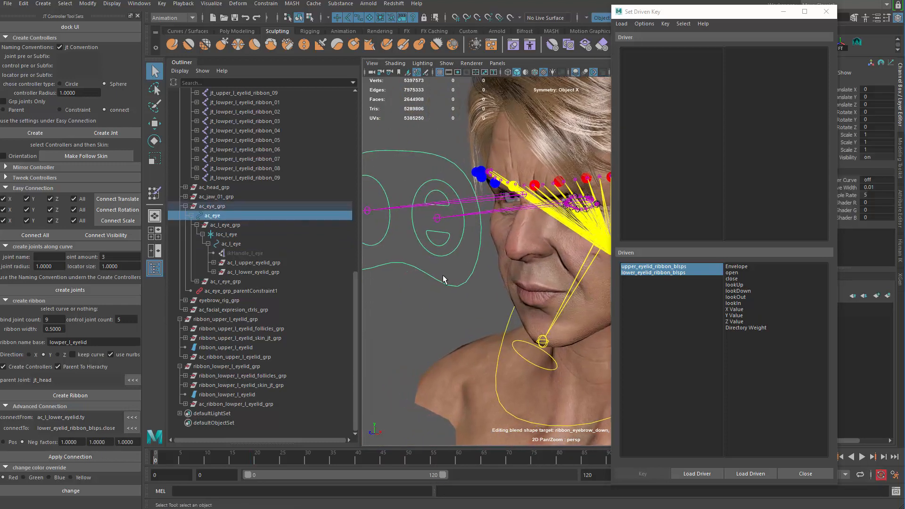
pyautogui.moveTo(533, 262)
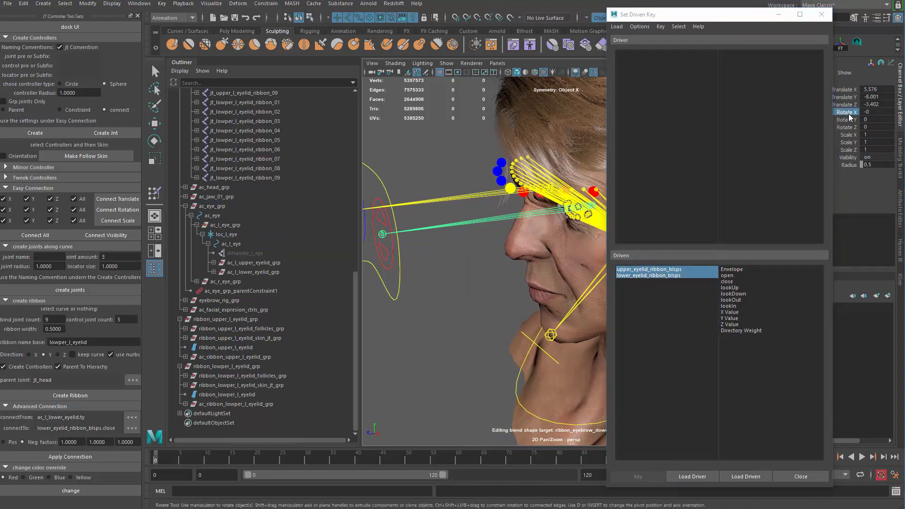
pyautogui.click(692, 476)
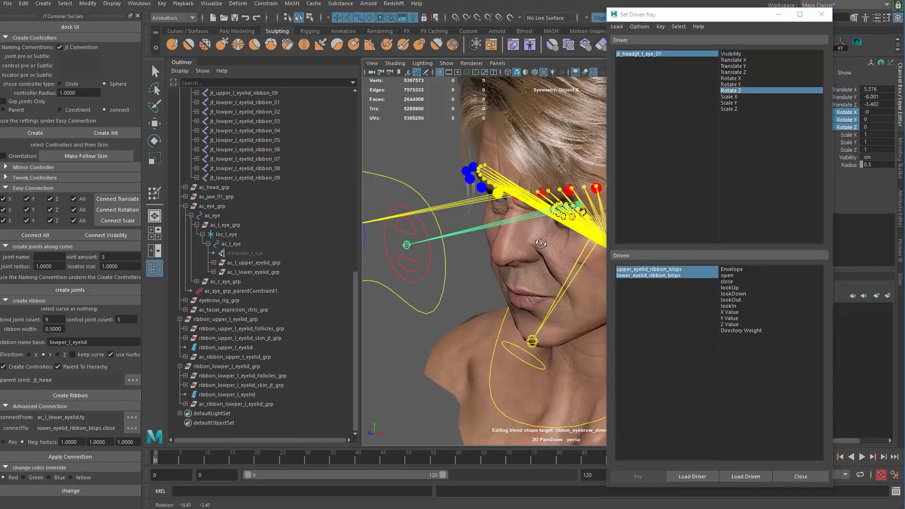
# - Drive lookUp and lookDown with jt_l_eye_01 Rotate Z, keying the neutral and rotated eye poses
pyautogui.click(230, 243)
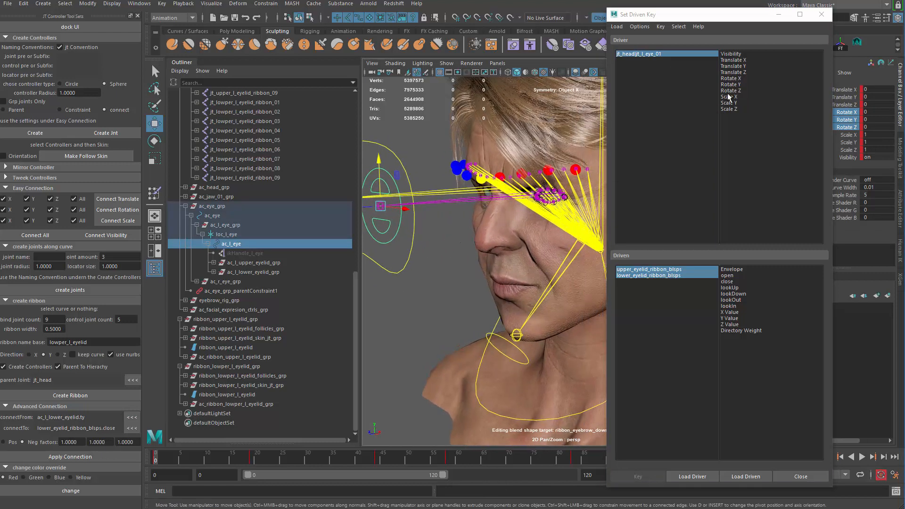
pyautogui.click(730, 91)
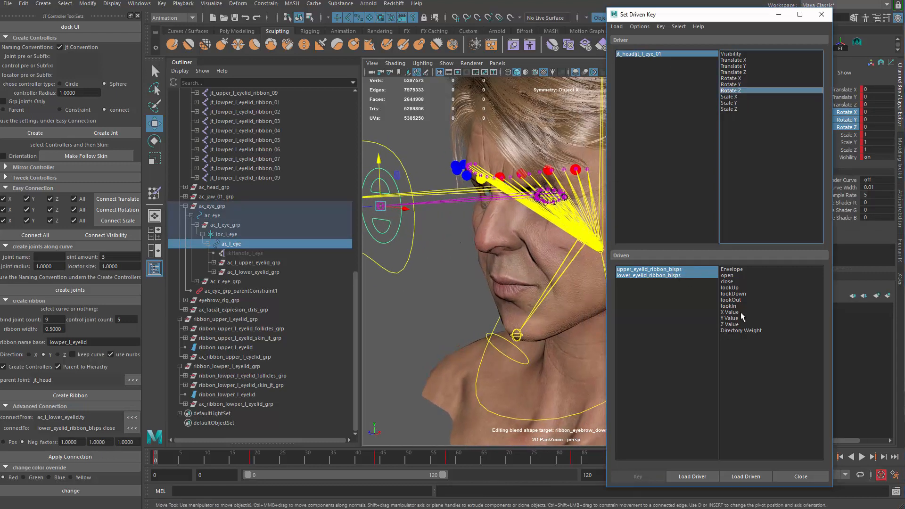
pyautogui.click(734, 291)
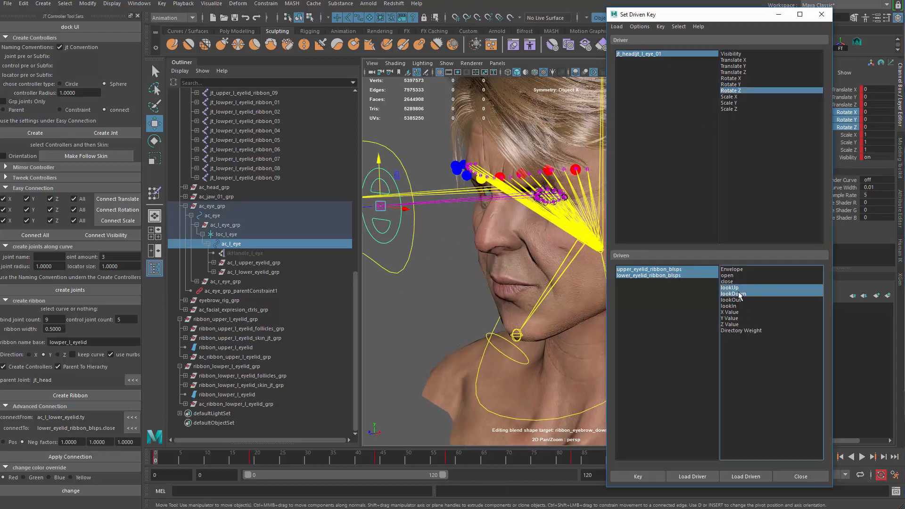
pyautogui.click(638, 476)
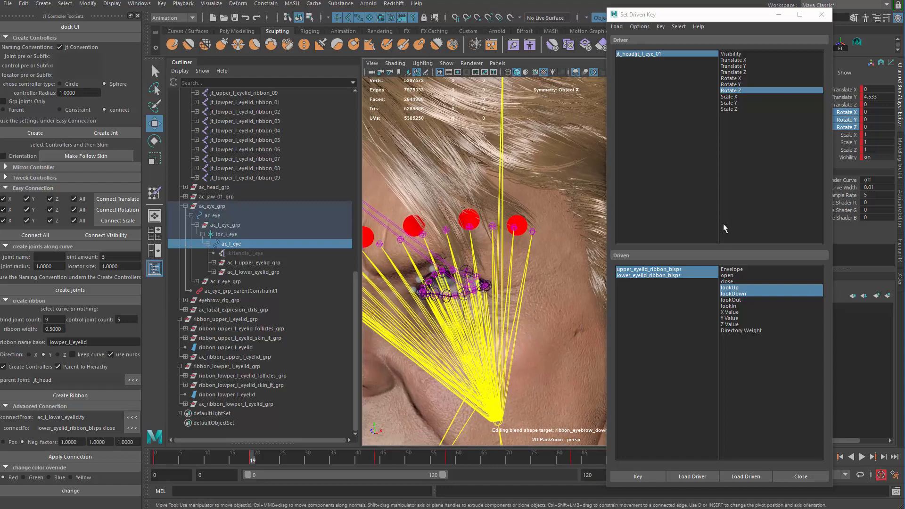
pyautogui.click(649, 275)
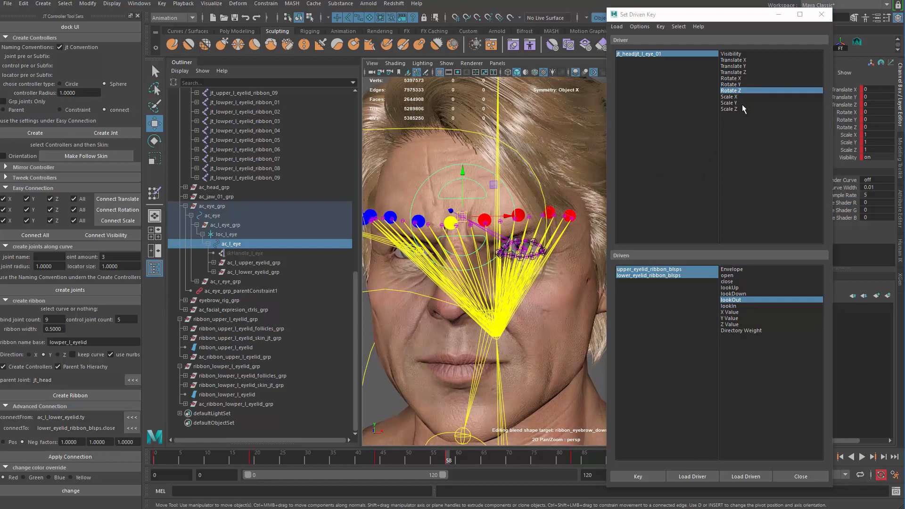
# - Key the lookOut and lookIn shapes against Rotate Y at the sideways eye pose
pyautogui.click(732, 84)
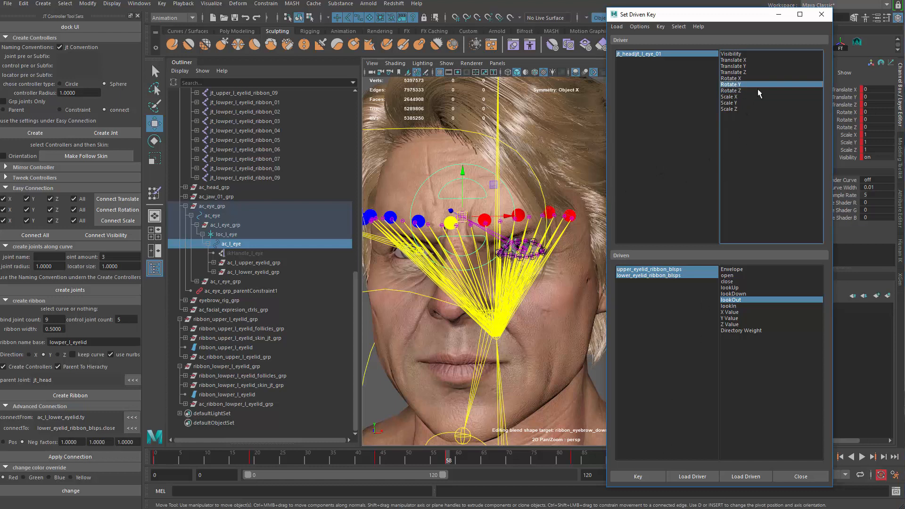
pyautogui.click(733, 293)
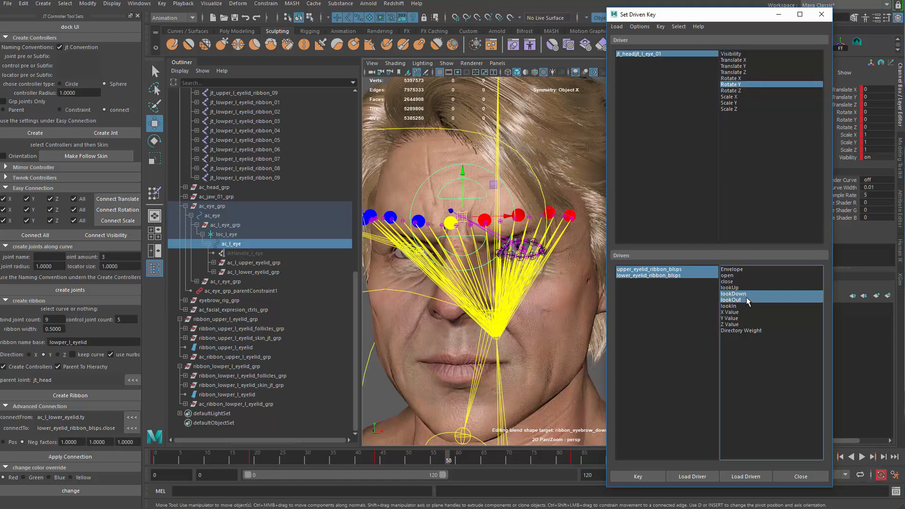
pyautogui.click(730, 306)
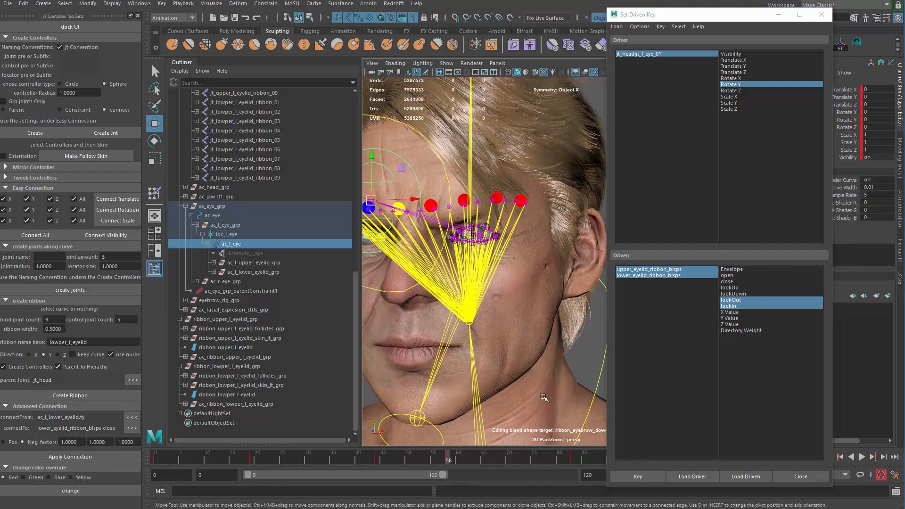
pyautogui.moveTo(524, 330)
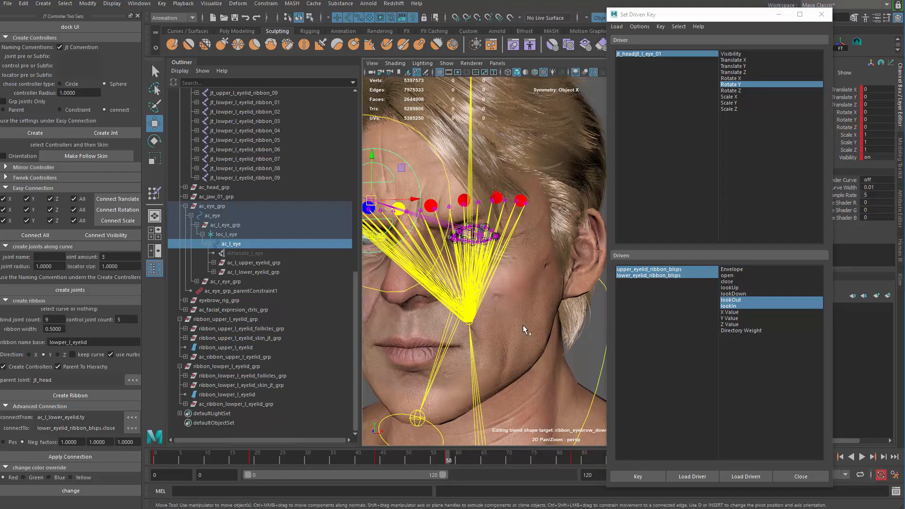
pyautogui.moveTo(450, 456); pyautogui.dragTo(576, 457)
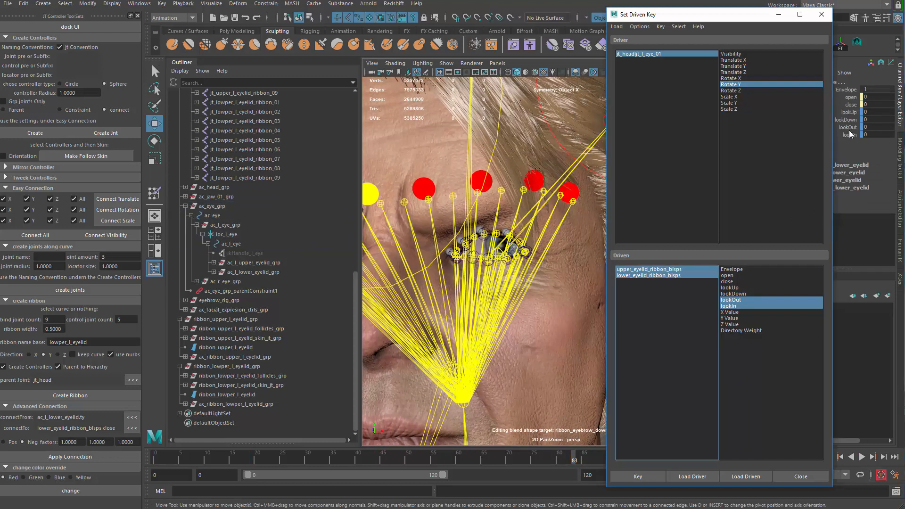
pyautogui.click(637, 476)
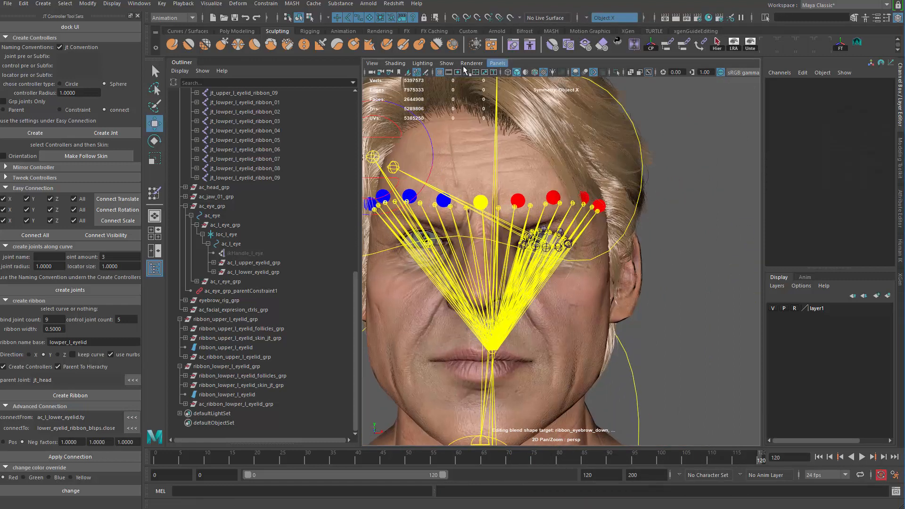
# - Turn off Joints in the viewport Show menu and bring up the Shape Editor
pyautogui.click(446, 63)
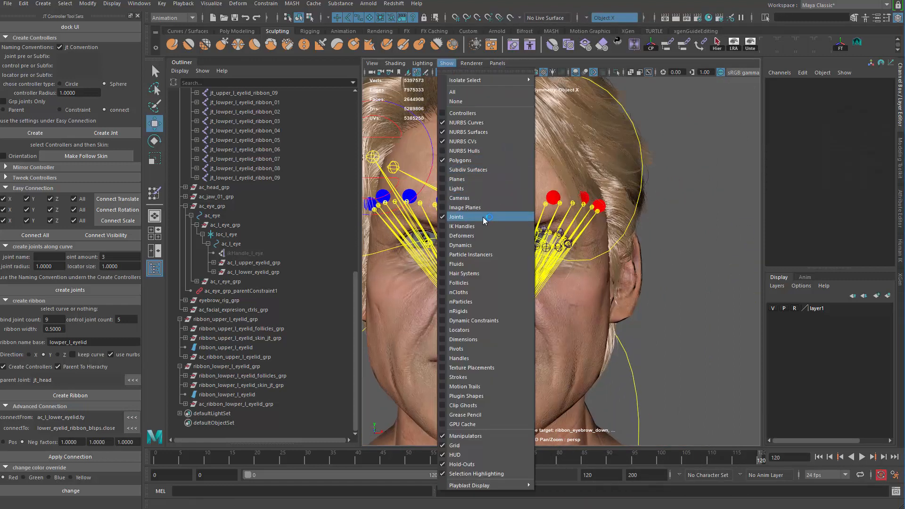
pyautogui.click(456, 216)
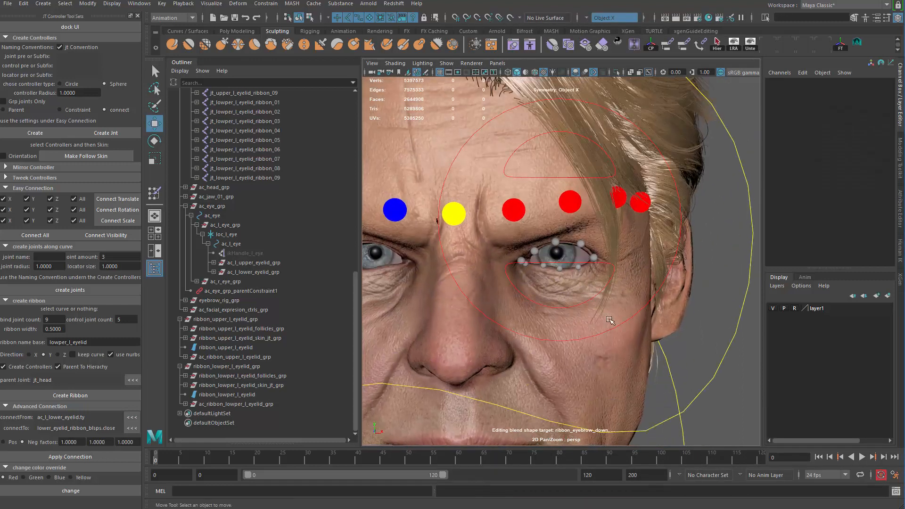
pyautogui.click(853, 456)
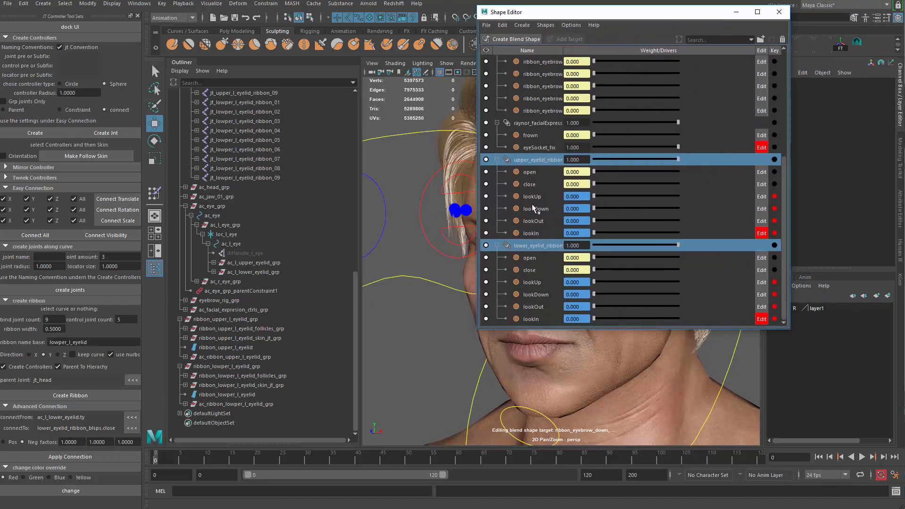
# - Select the eyelid blend shape nodes and switch to the Graph Editor
pyautogui.rightClick(537, 161)
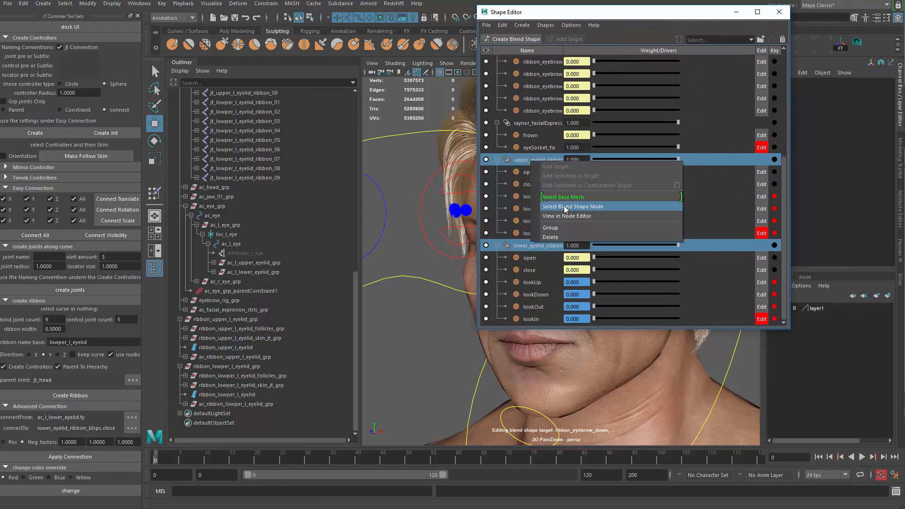
pyautogui.click(562, 196)
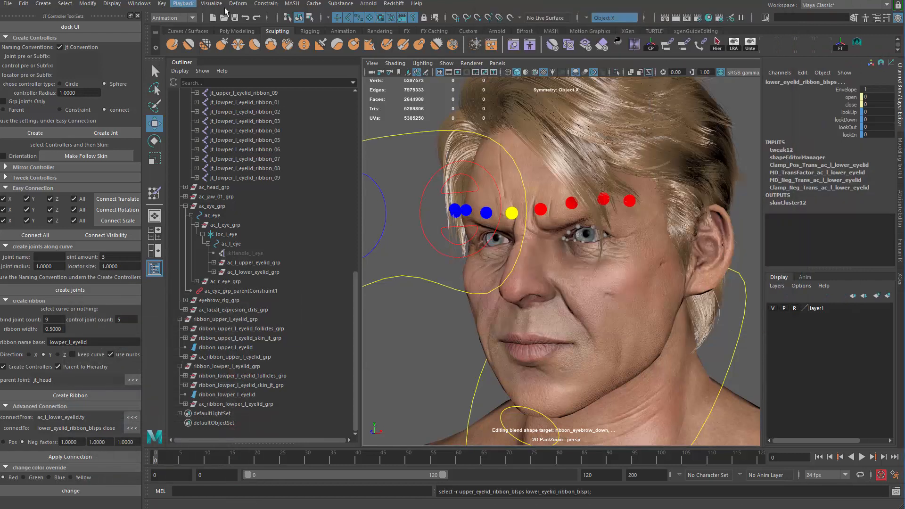
pyautogui.click(138, 4)
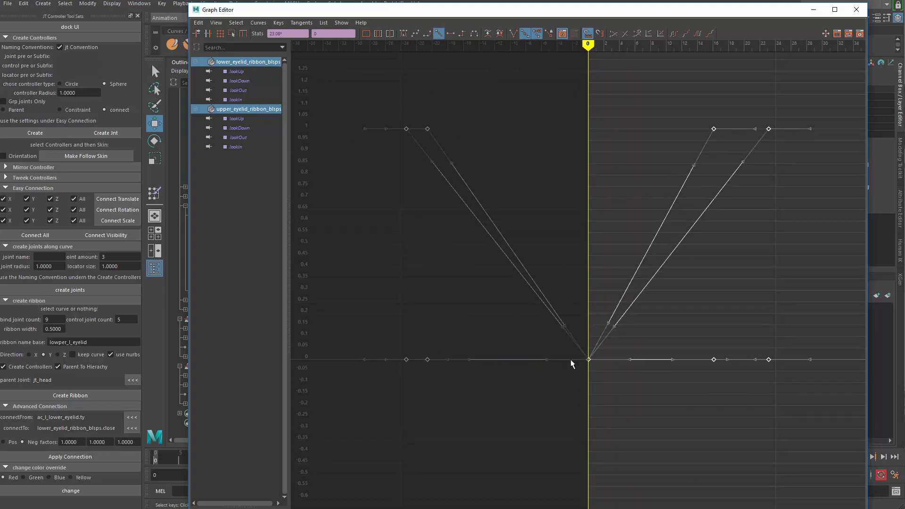
# - Set the eyelid blend shape driven-key curves to Linear tangents
pyautogui.click(858, 9)
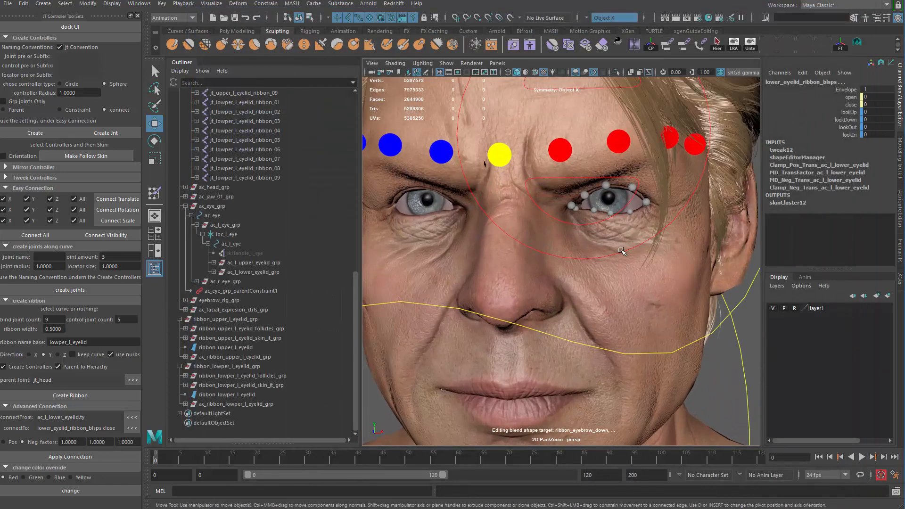
# - Clear the selection and select the ac_eye controller curve in the viewport
pyautogui.click(863, 456)
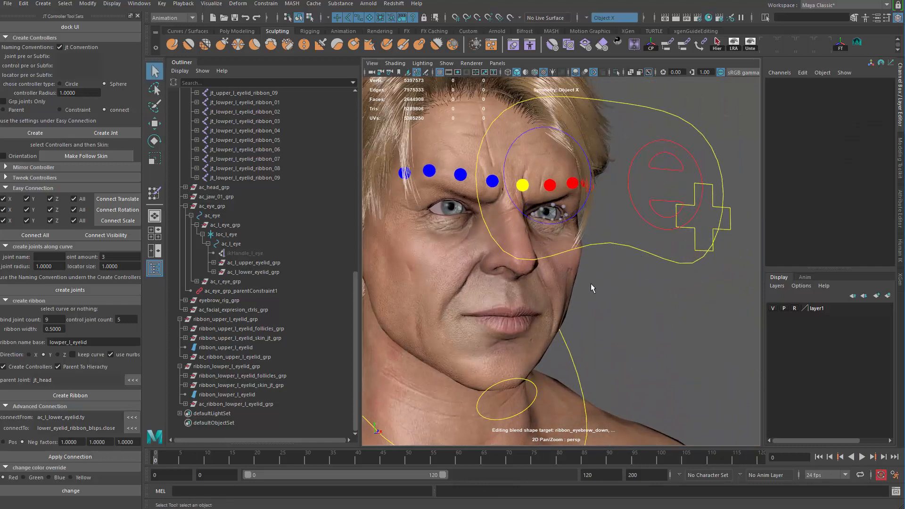
pyautogui.click(217, 300)
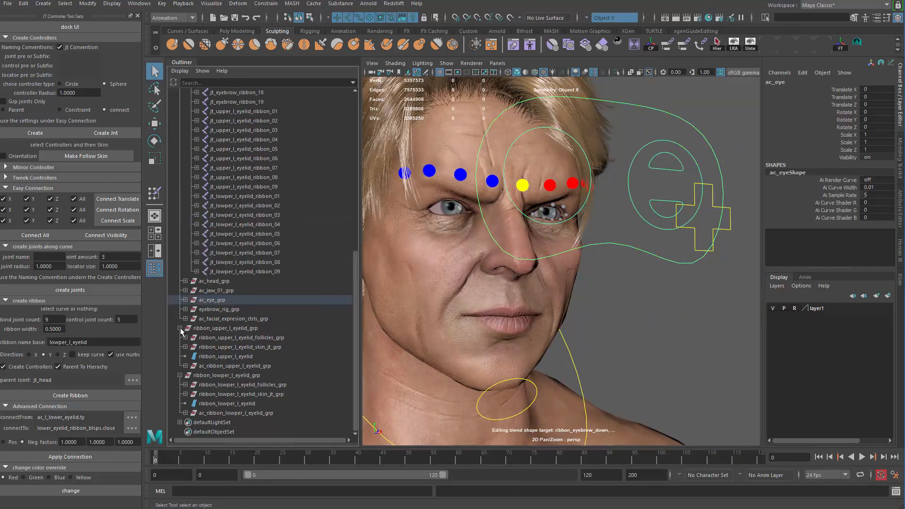